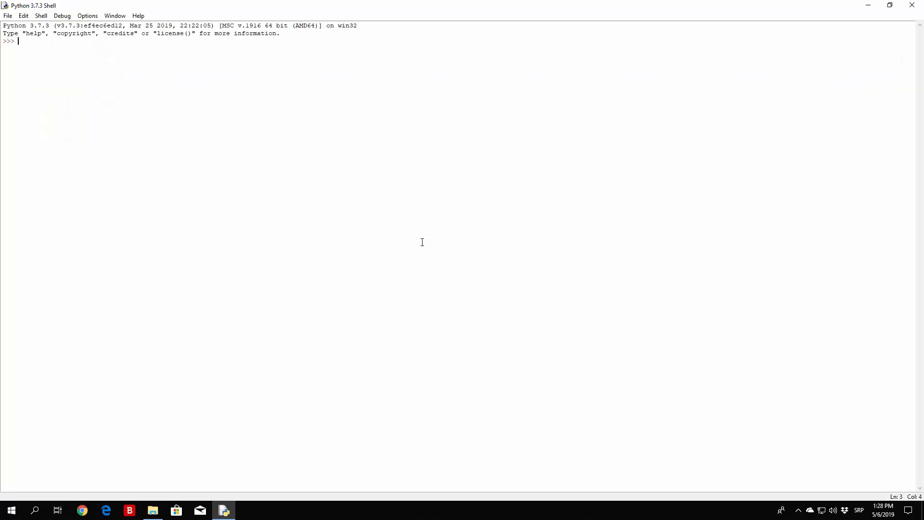
Create a new empty script file from the shell's File menu.
click(7, 16)
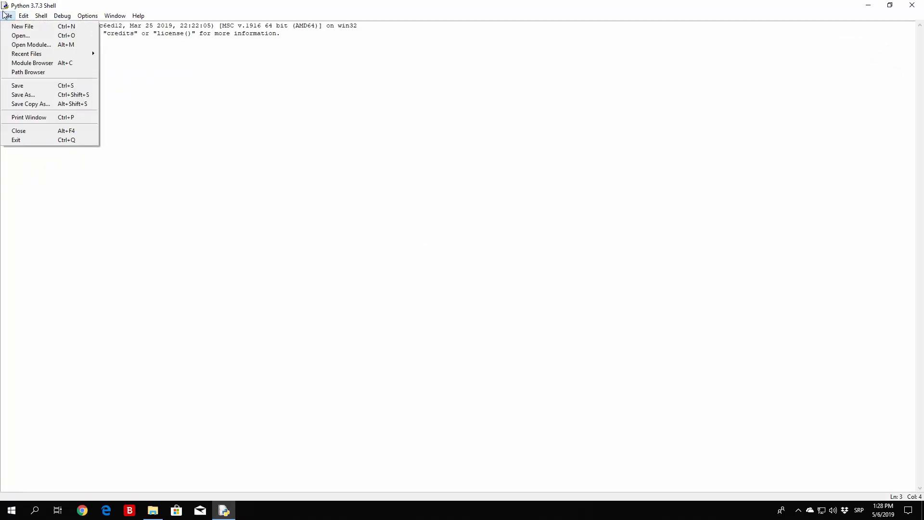
click(23, 27)
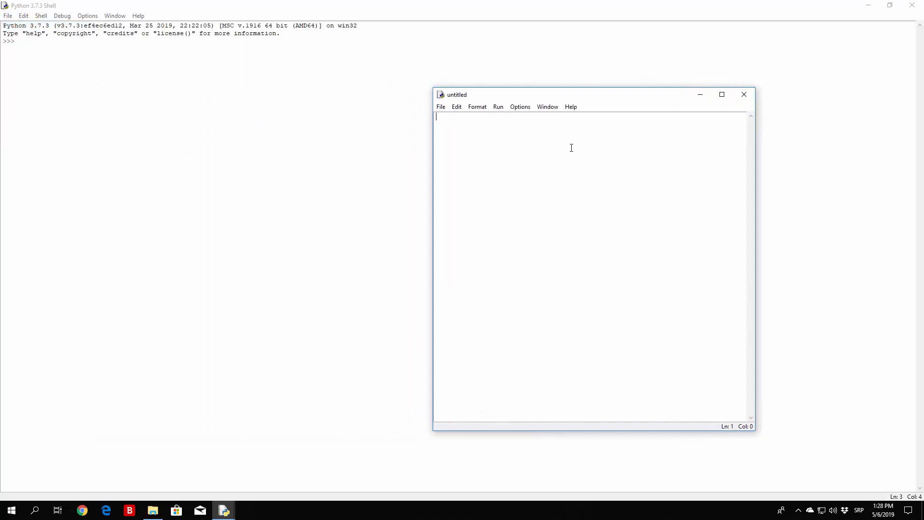
Save the empty script to the Desktop as 4thprogram.py.
click(441, 106)
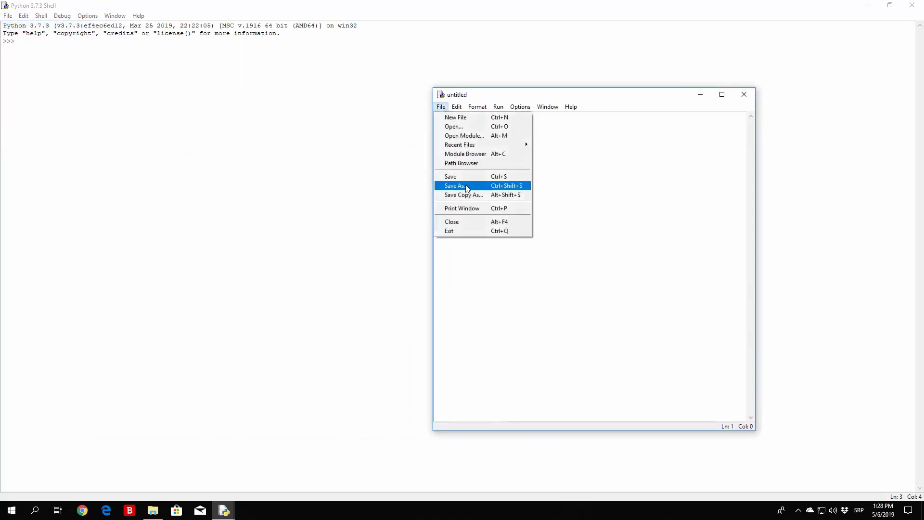
click(454, 186)
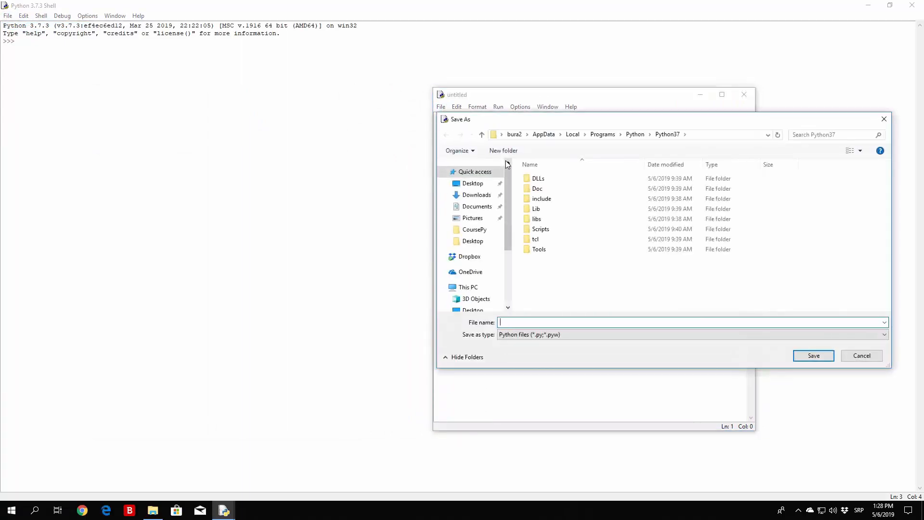
click(472, 183)
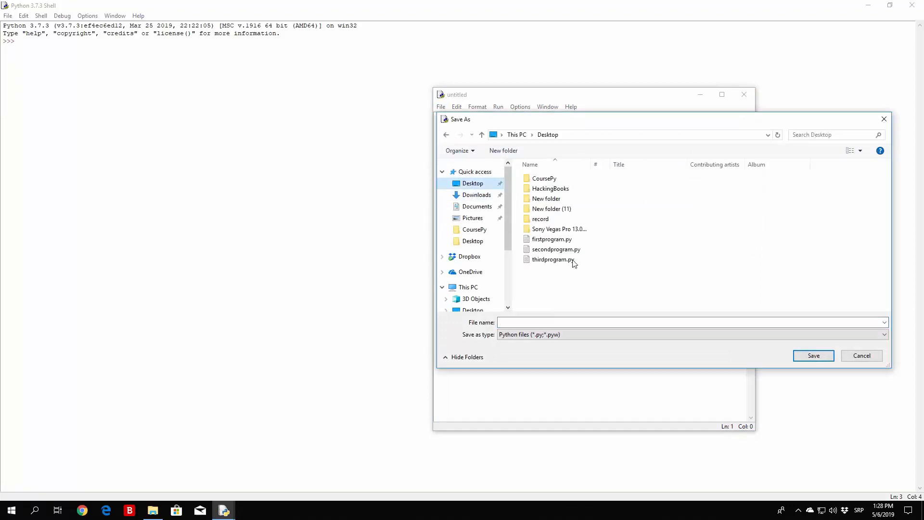
click(535, 323)
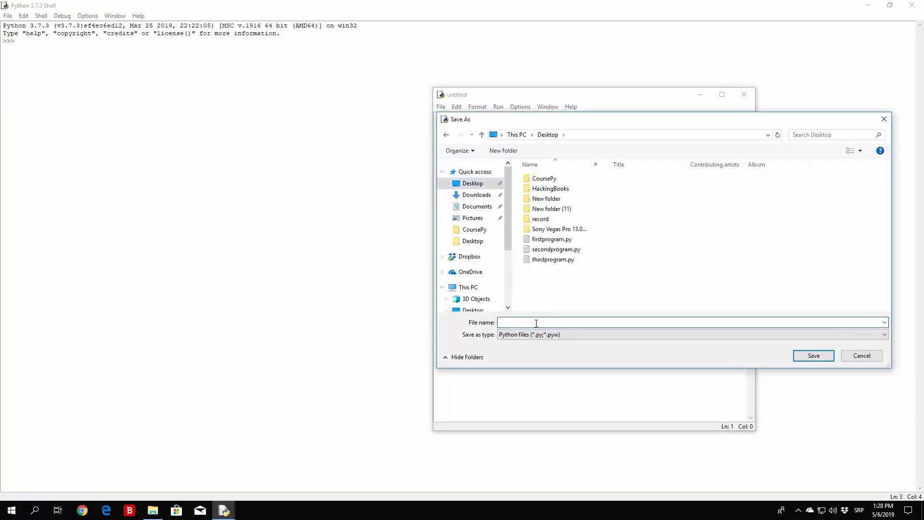
text(4thprogram.py)
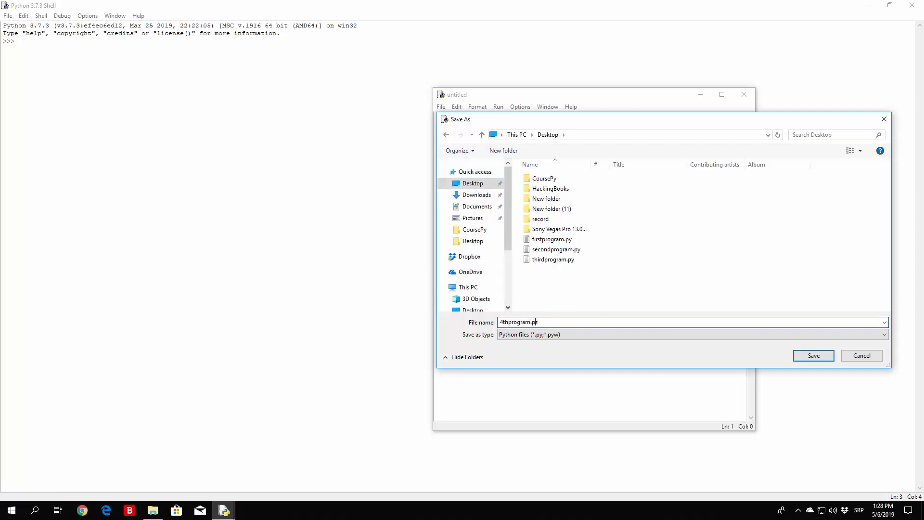
click(813, 356)
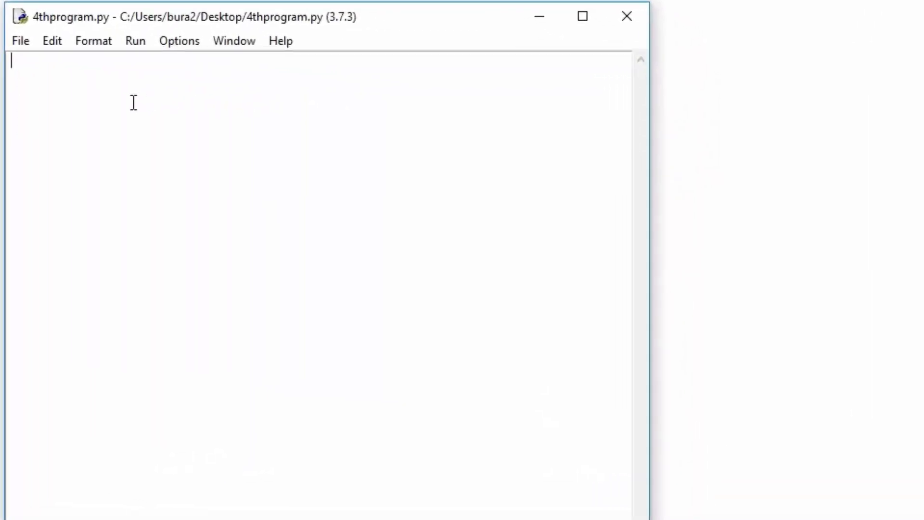
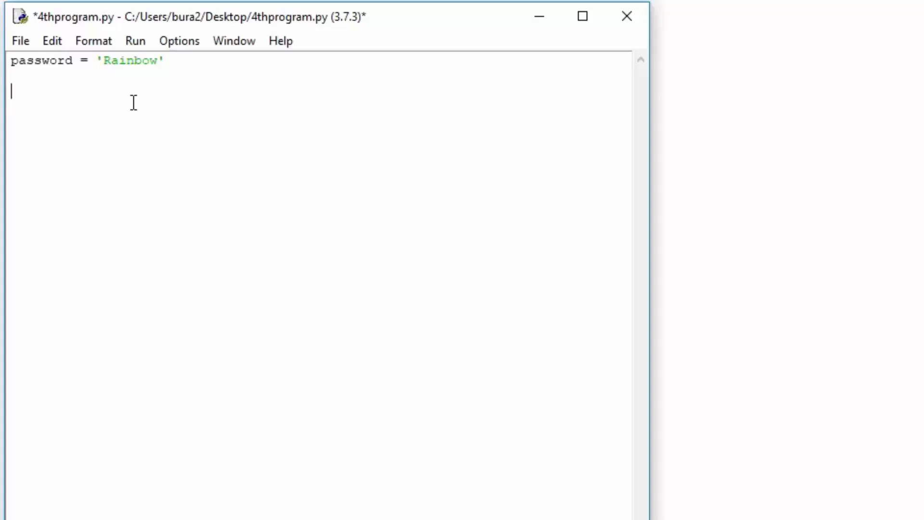
Start a while True: loop and the inputed_password = assignment inside it.
text(while Tru)
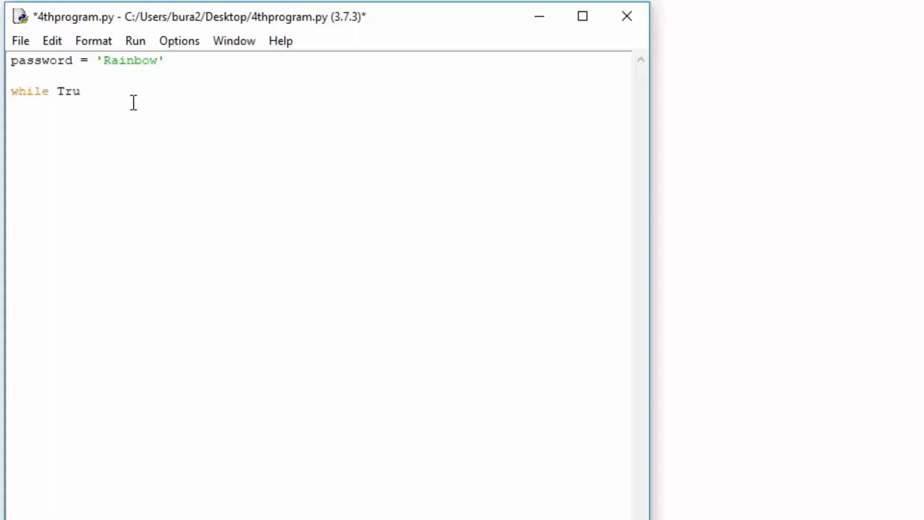
text(e:)
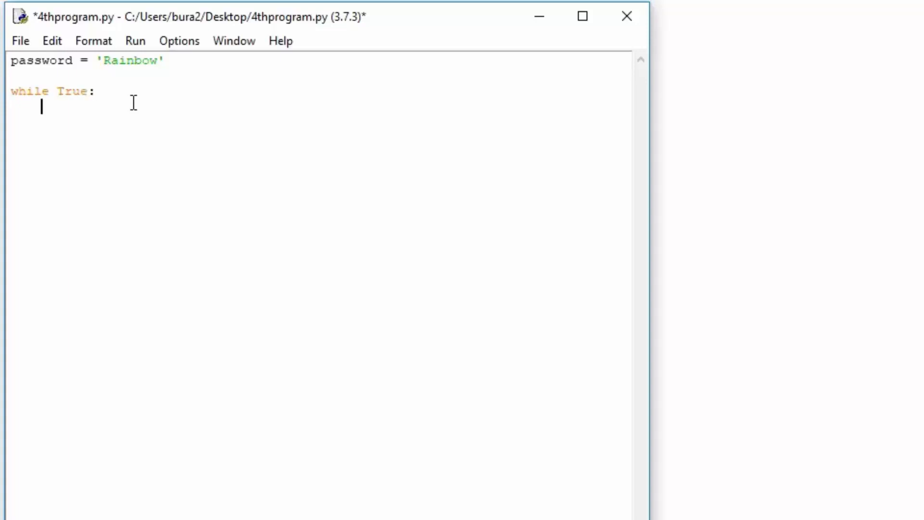
text(input)
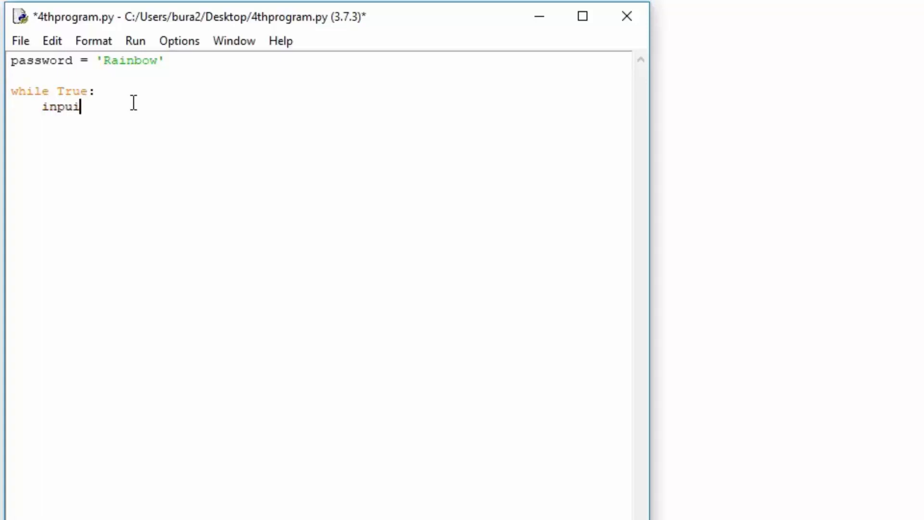
text(ted_)
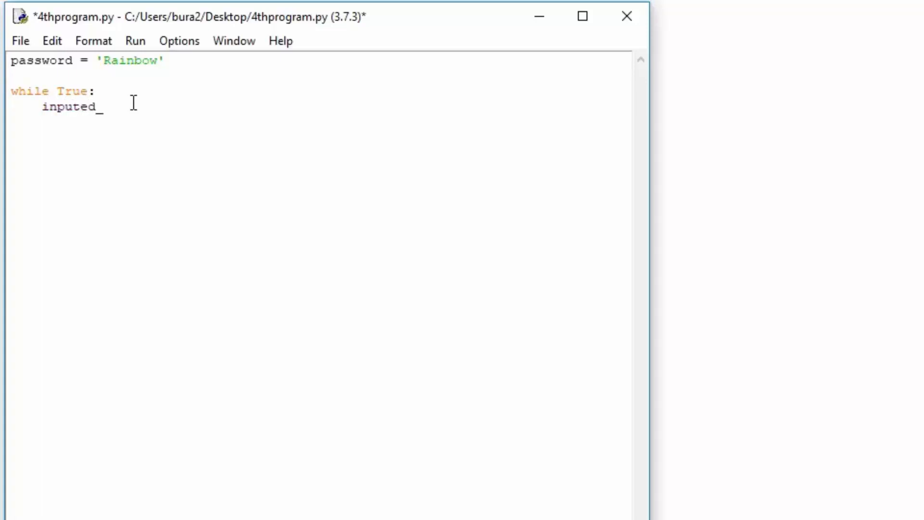
text(password)
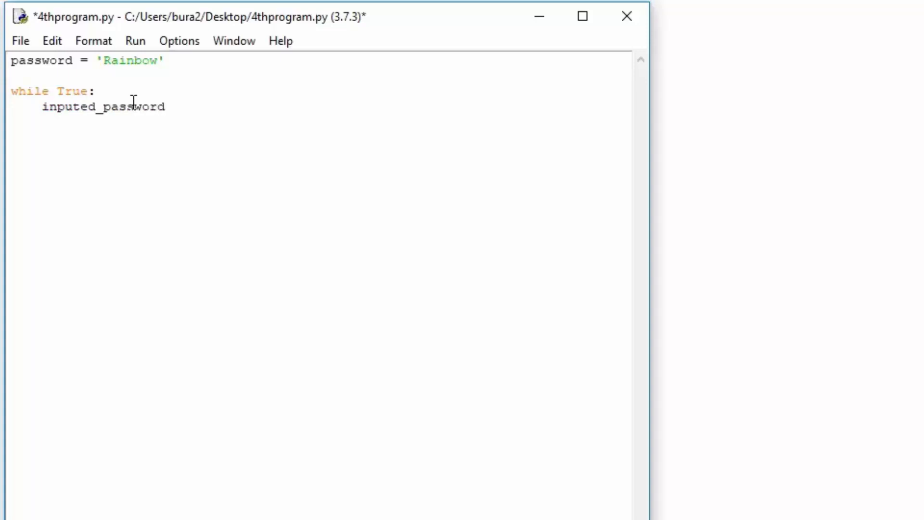
text(=)
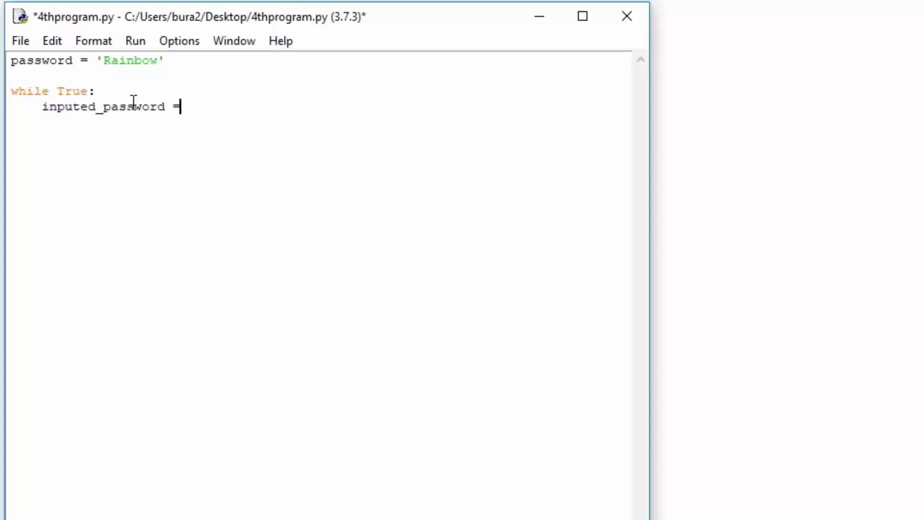
Complete the assignment with input('Enter The Password: ').
text(input)
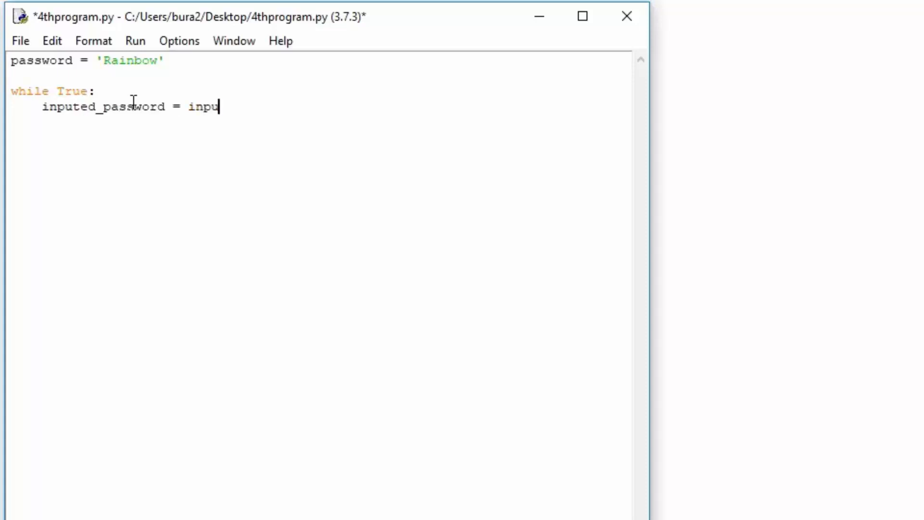
text(t())
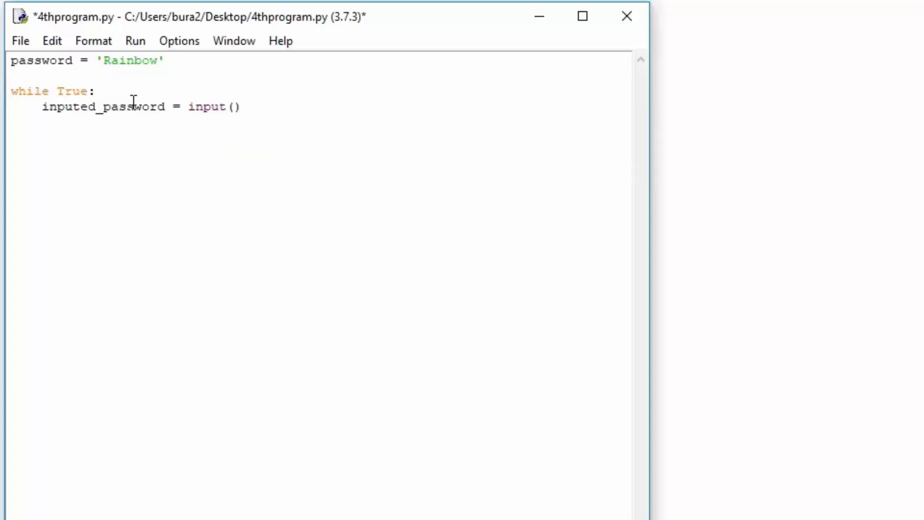
text('')
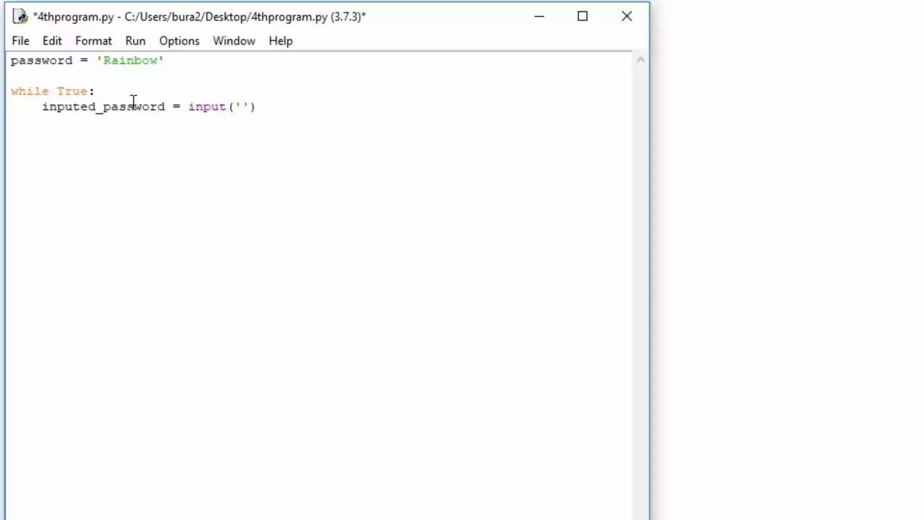
text(Enter The Pass)
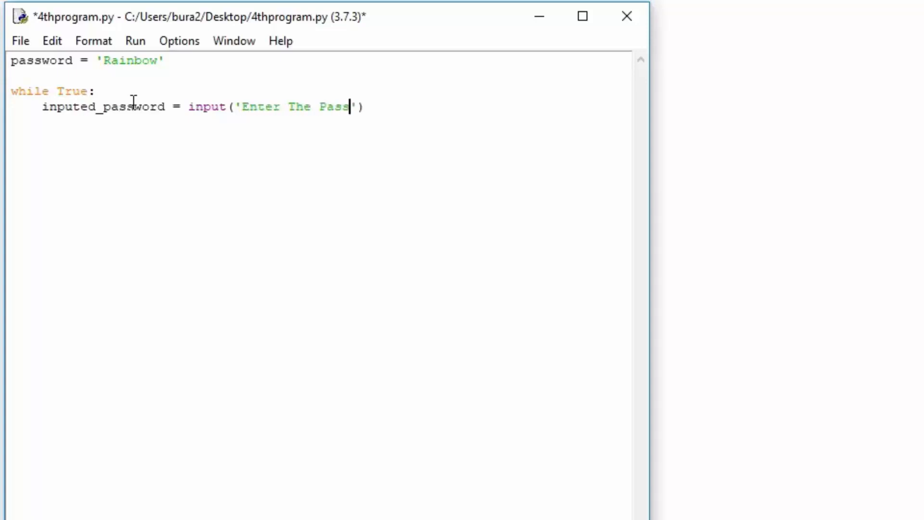
text(word!)
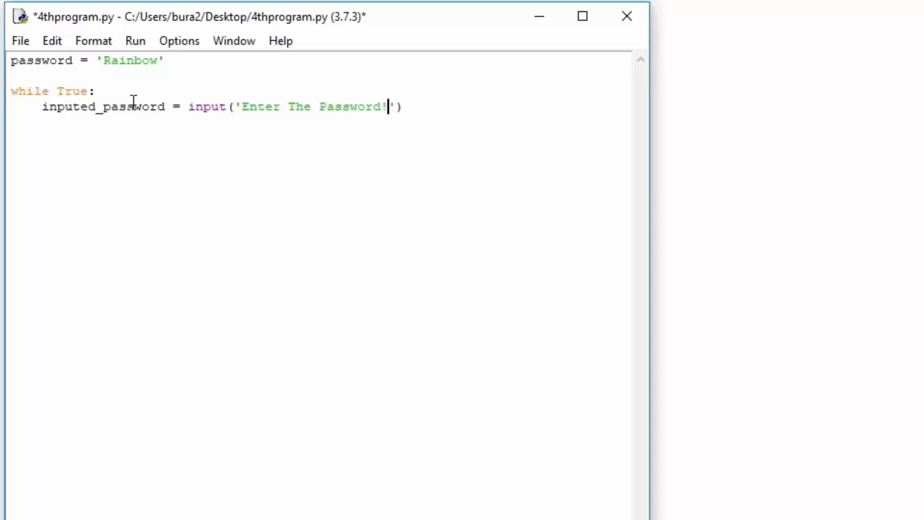
text(:)
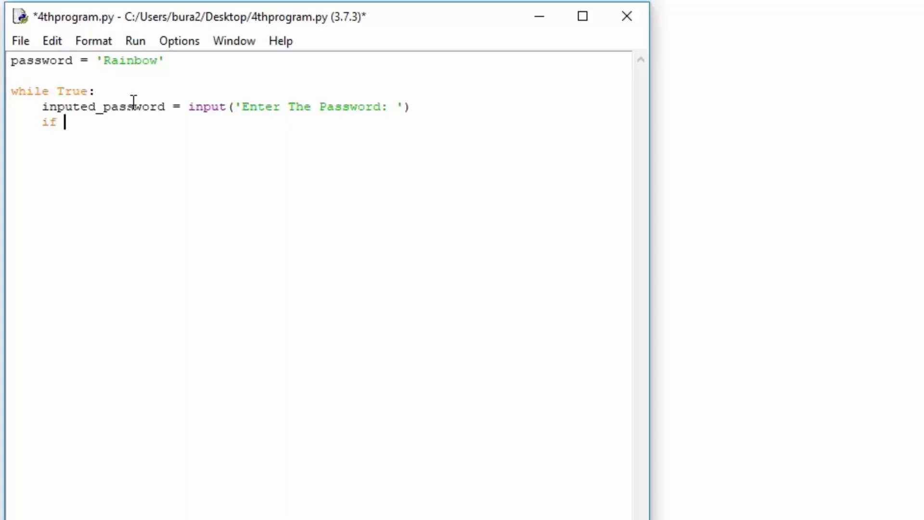
Add if inputed_password == password: with an indented break inside the loop.
text(inputed_)
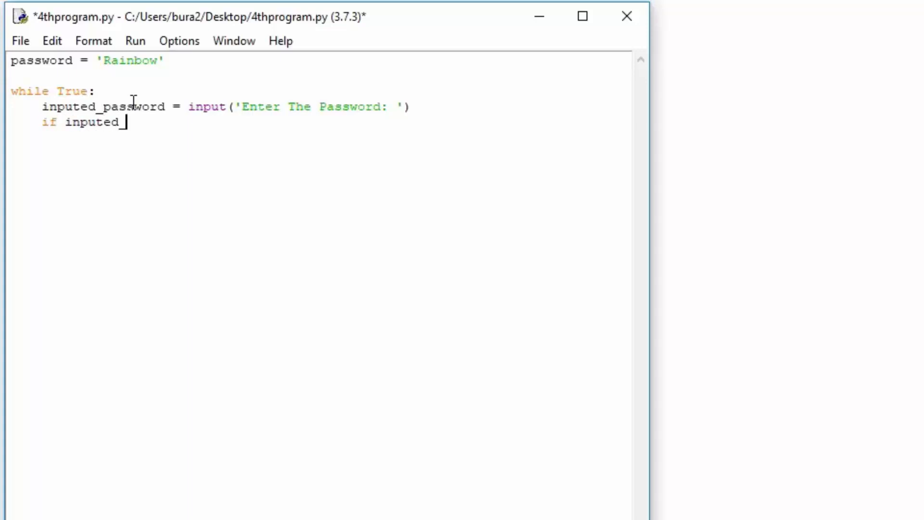
text(password)
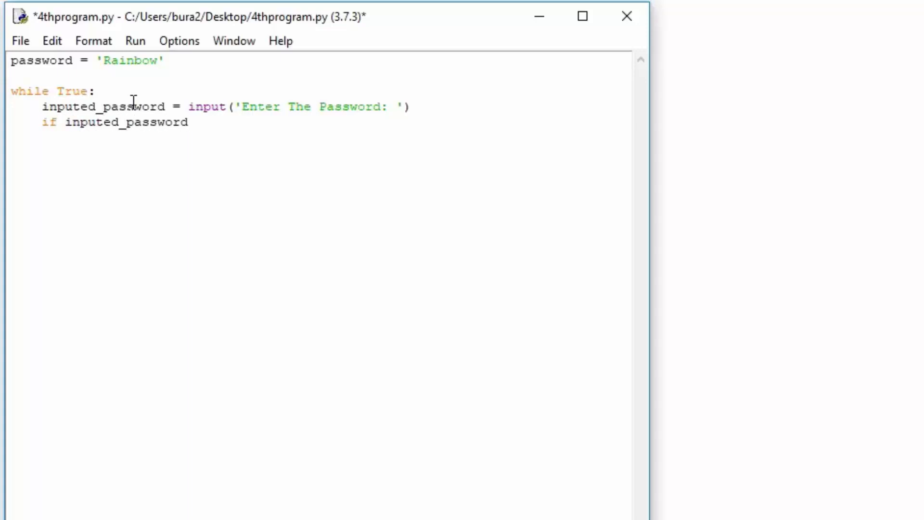
text(==)
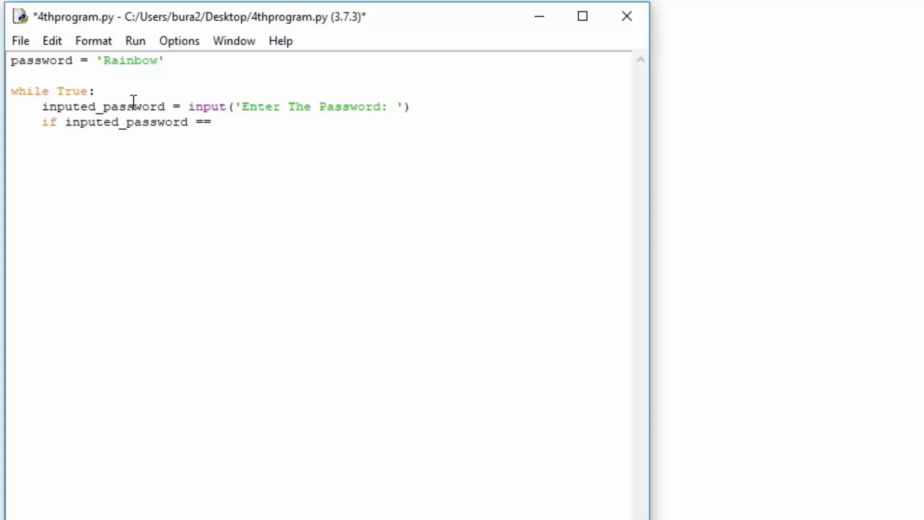
text(password)
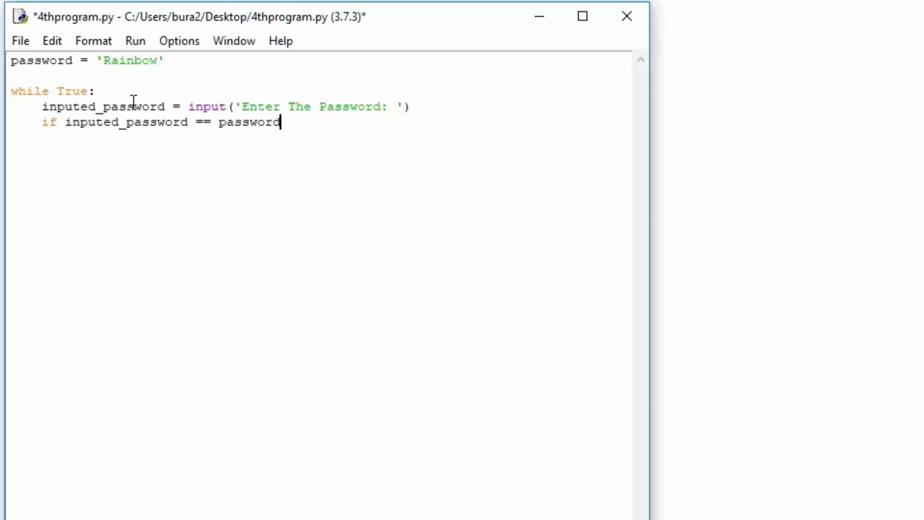
text(:)
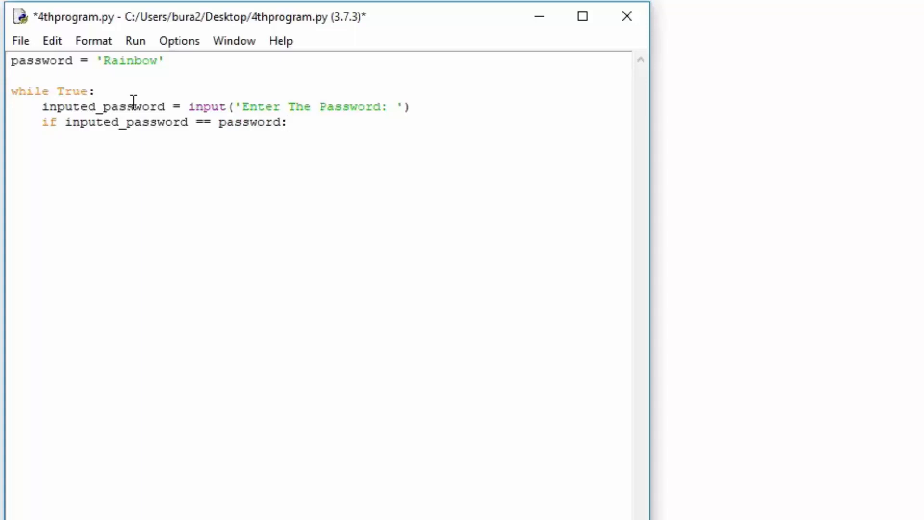
text(break)
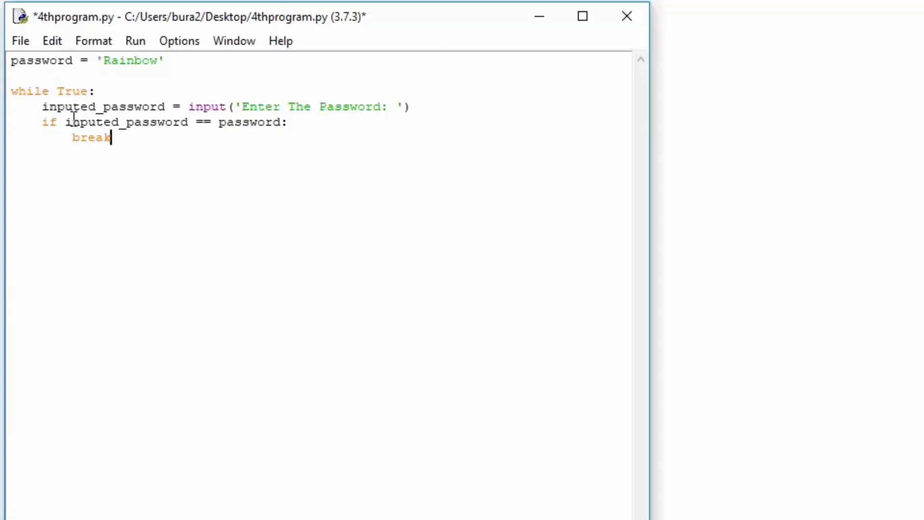
mouse_move(126, 124)
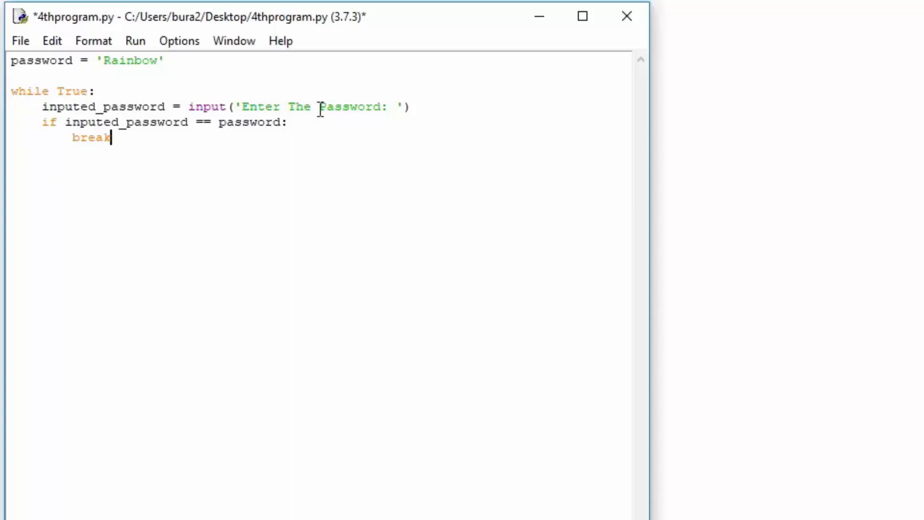
drag(41, 107, 411, 107)
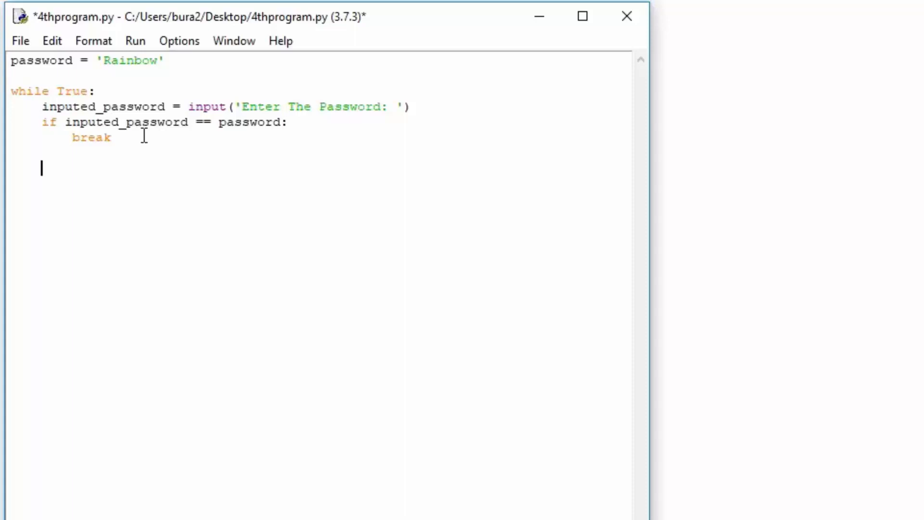
Add print('Password Correct!') after the loop.
text(print()
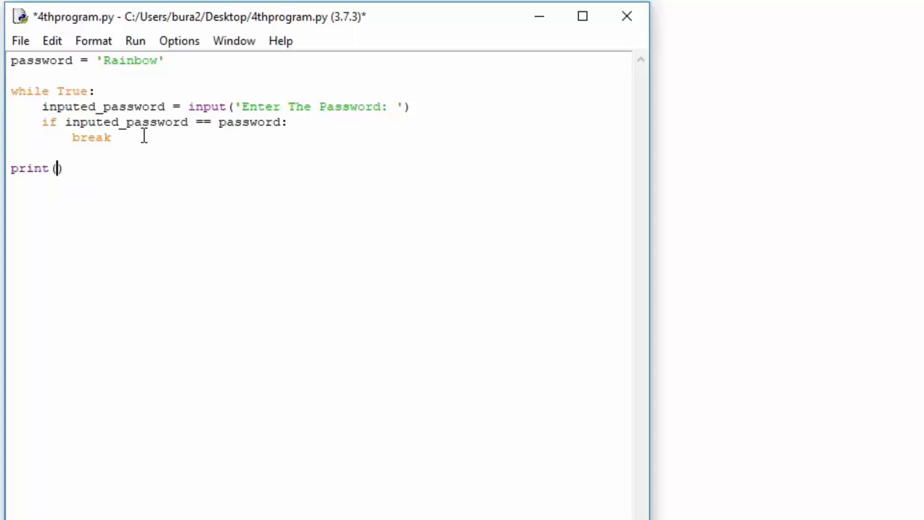
text(d)
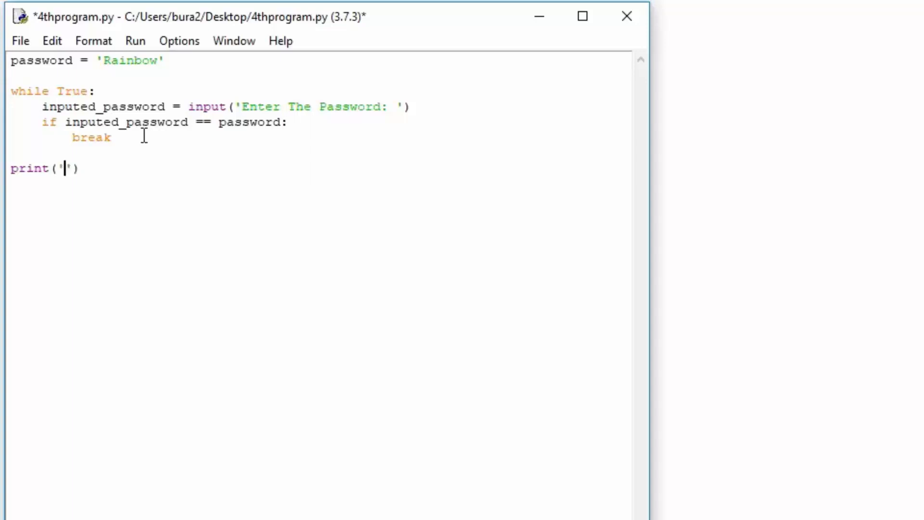
text(Password)
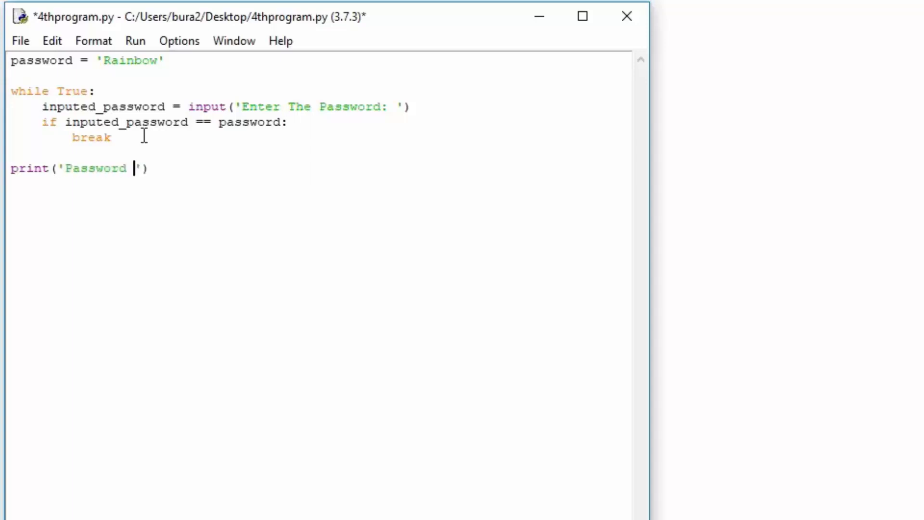
text(Correct!)
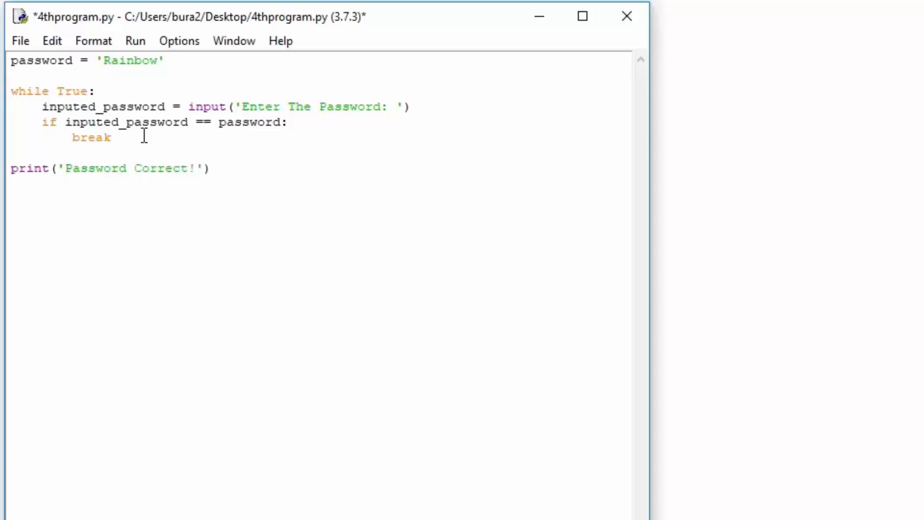
Add print('Access Granted!!!') on the next line.
text(print())
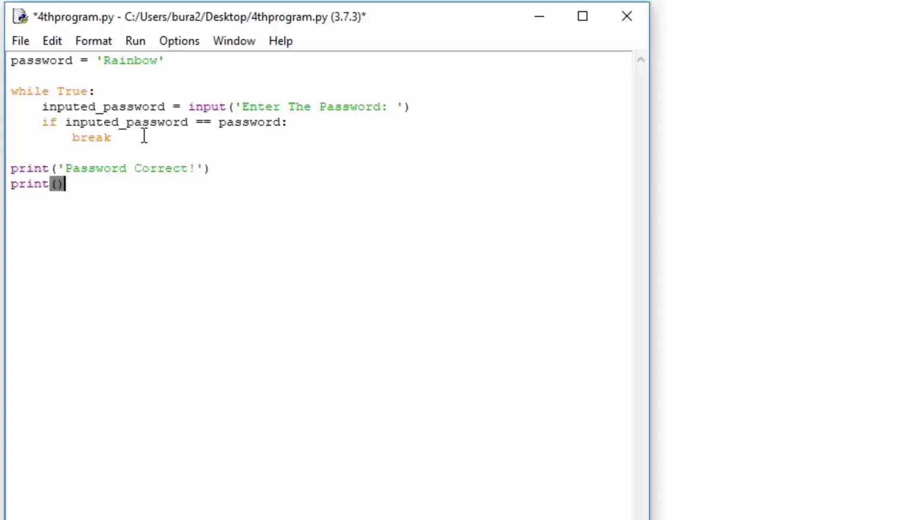
text('')
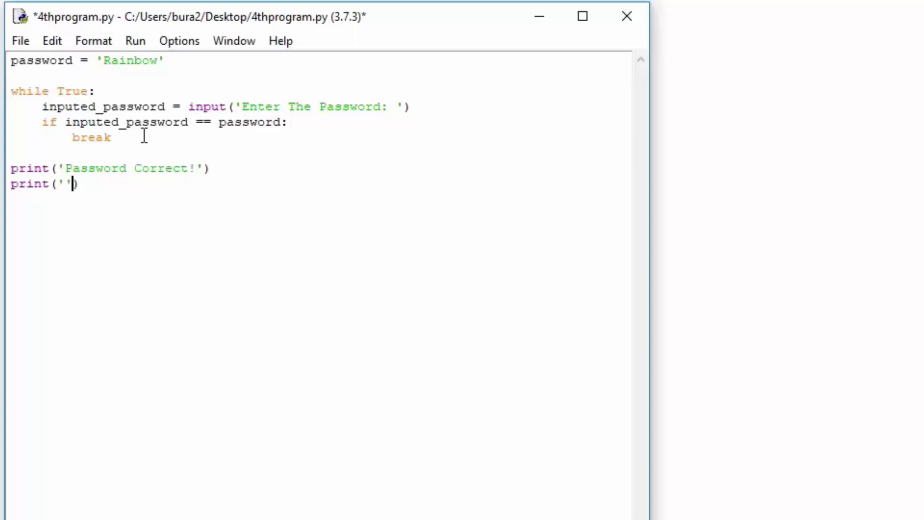
text(Access G)
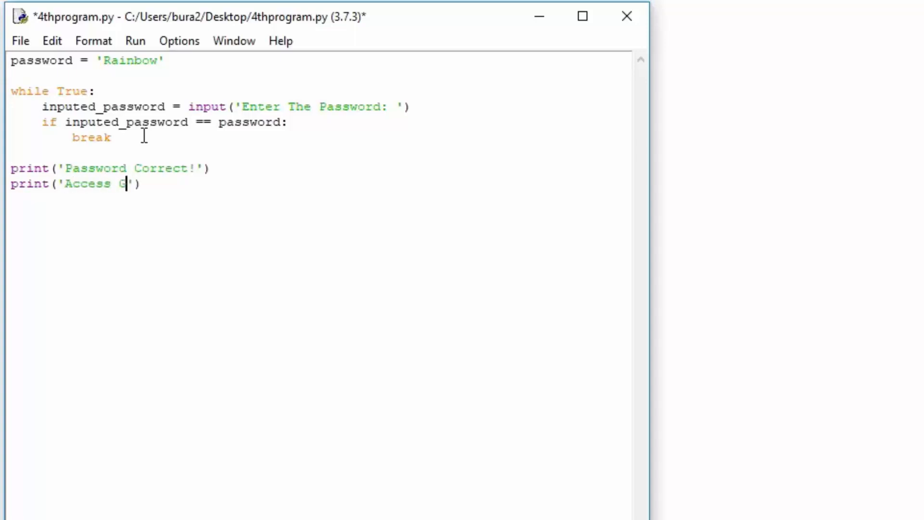
text(ranted!!!)
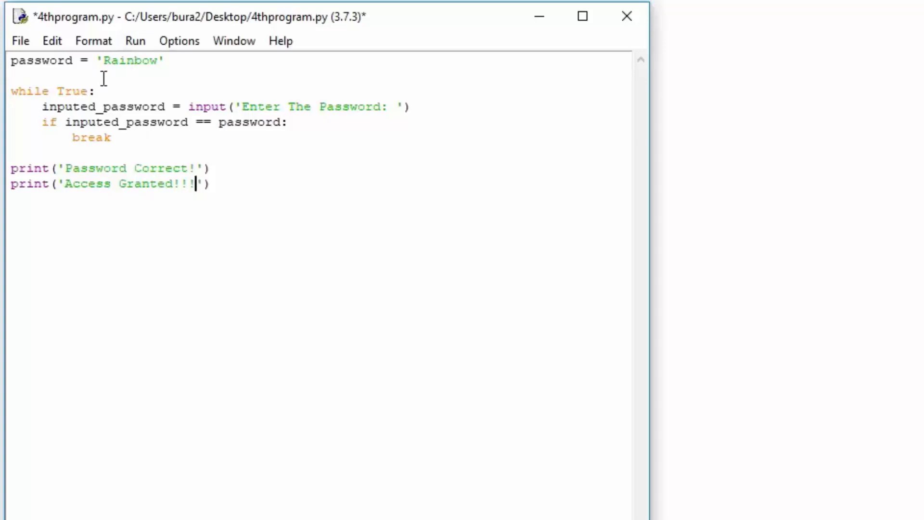
mouse_move(155, 61)
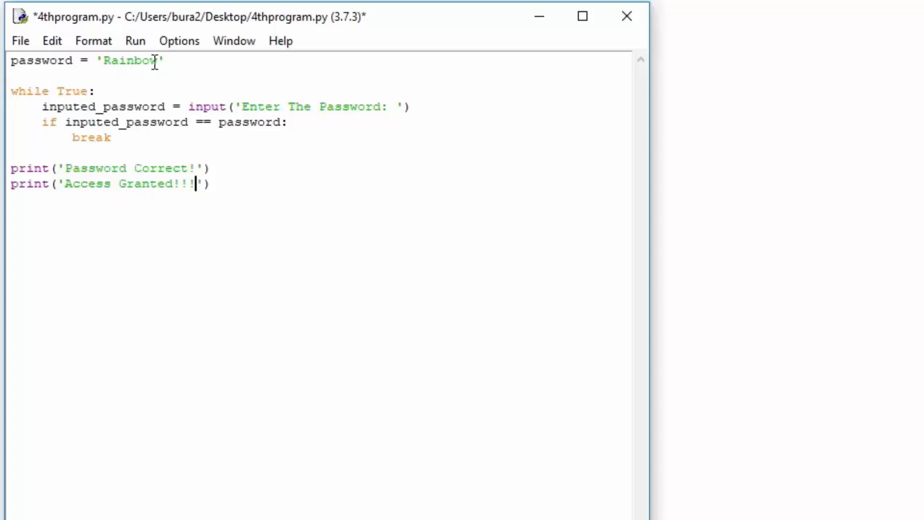
mouse_move(179, 60)
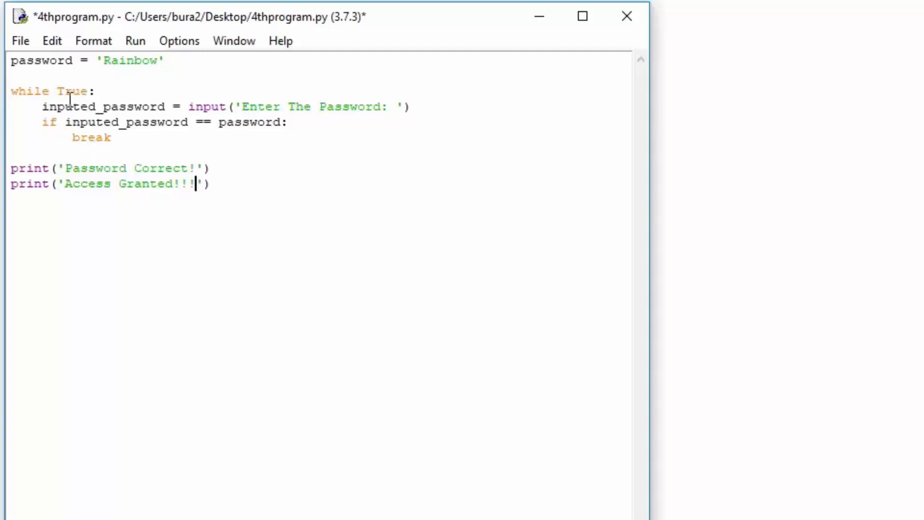
mouse_move(347, 102)
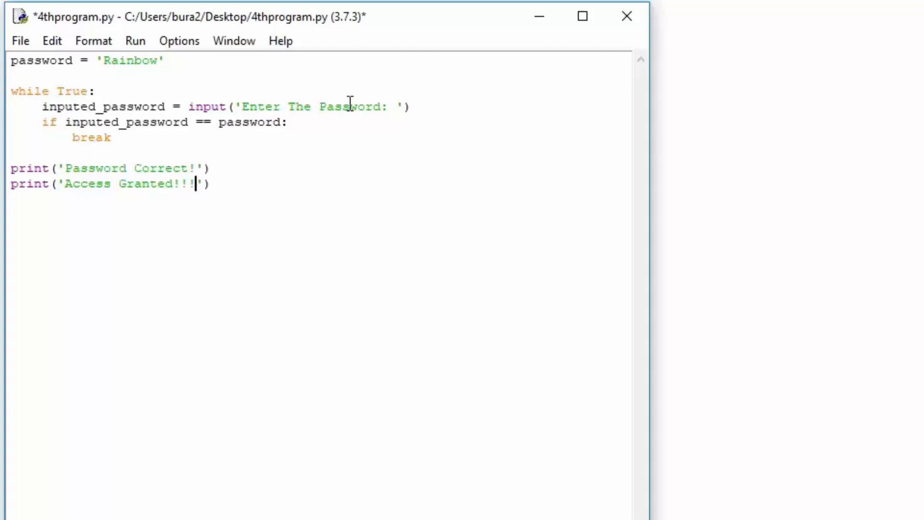
mouse_move(95, 137)
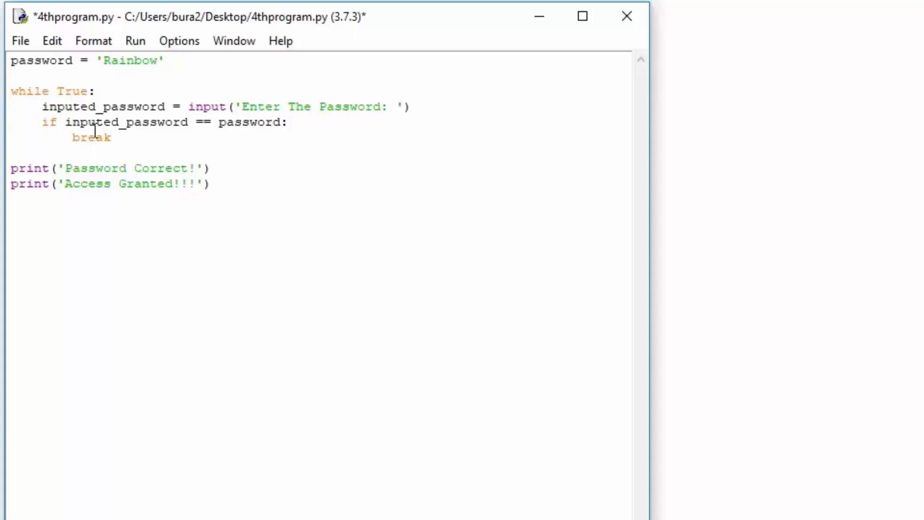
triple_click(85, 60)
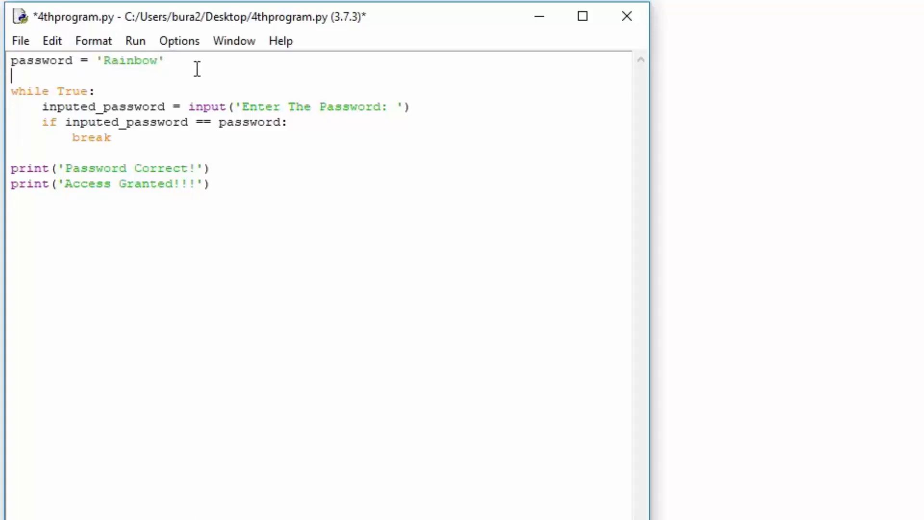
double_click(95, 139)
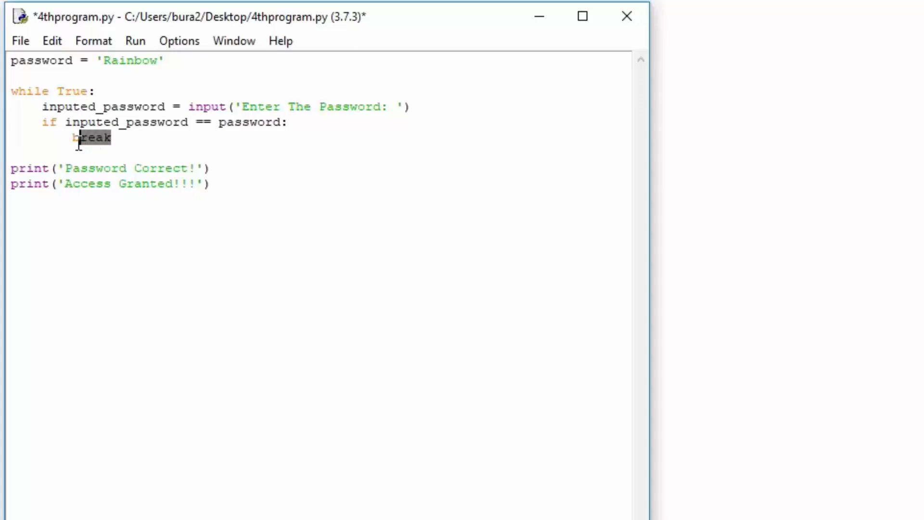
click(112, 139)
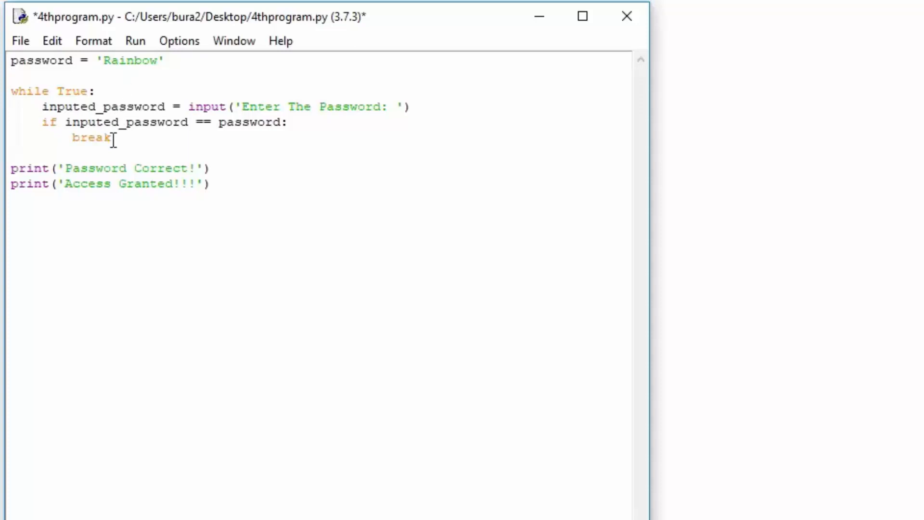
double_click(92, 139)
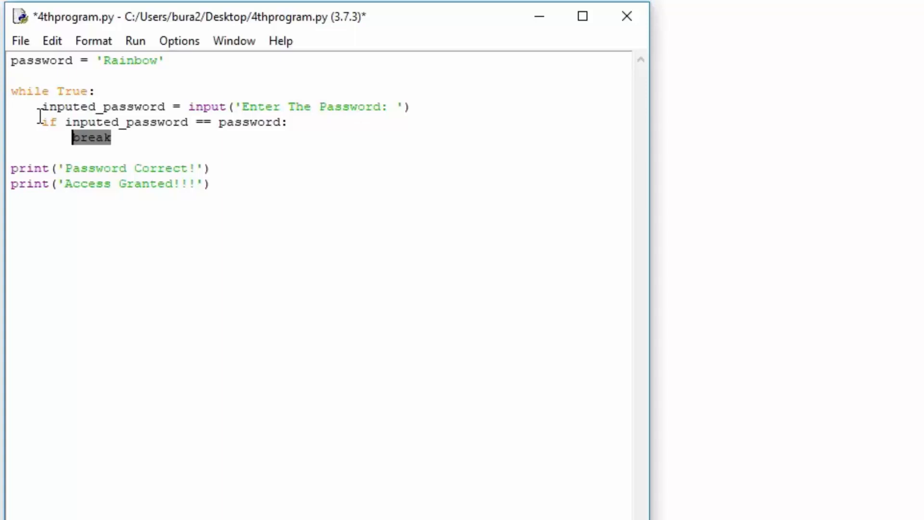
mouse_move(18, 140)
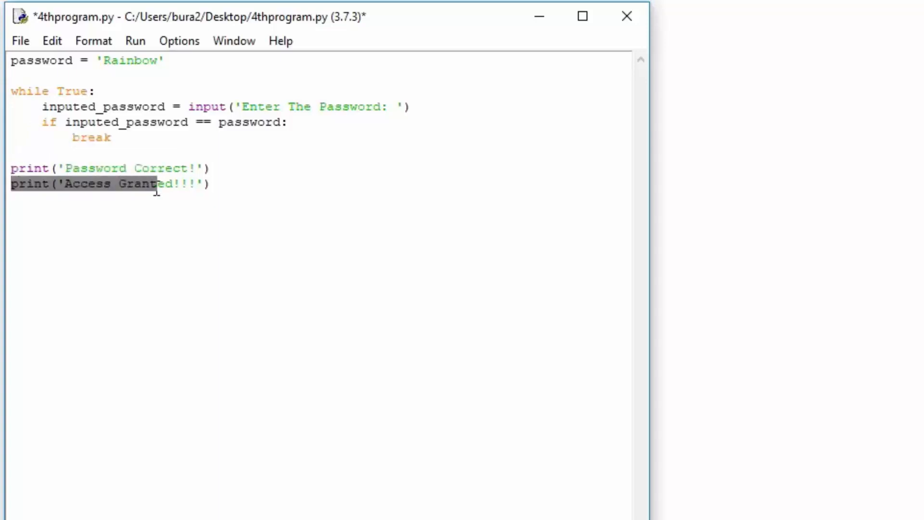
click(227, 184)
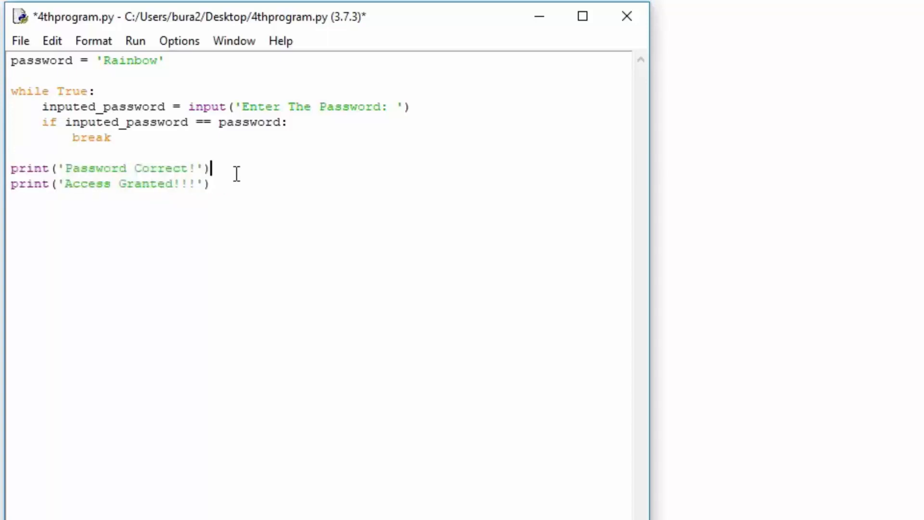
mouse_move(208, 184)
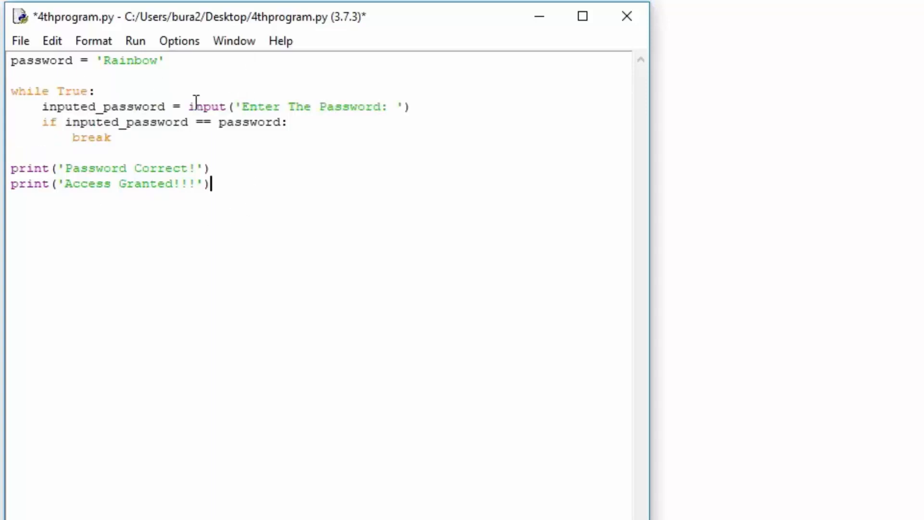
Save and run the script, entering a wrong guess and then Rainbow to get access granted.
click(18, 39)
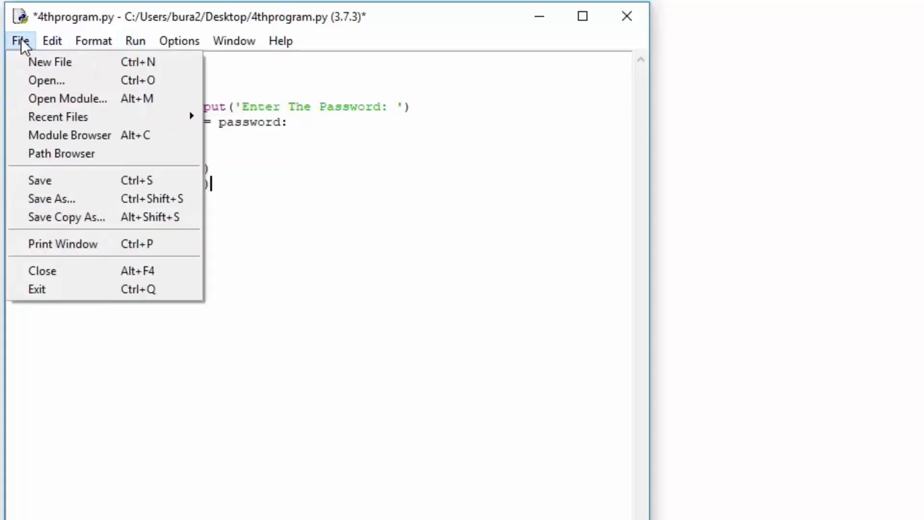
click(39, 180)
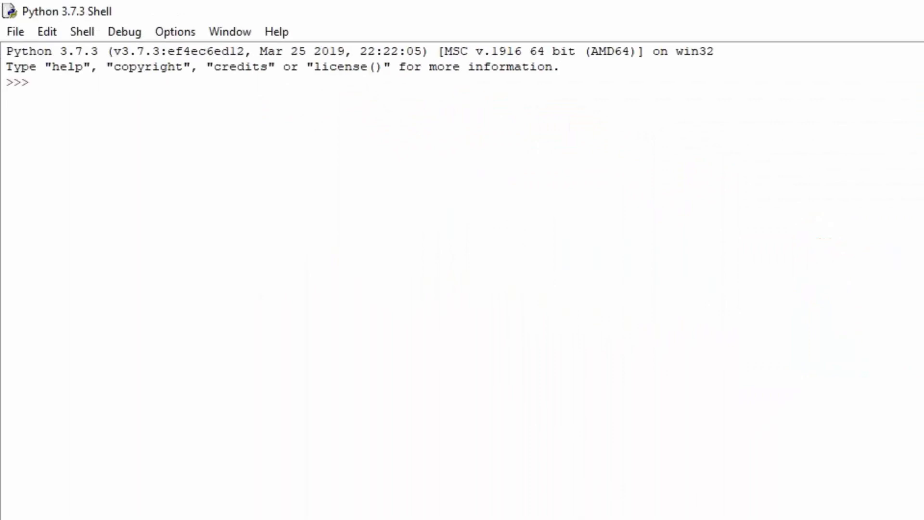
key(F5)
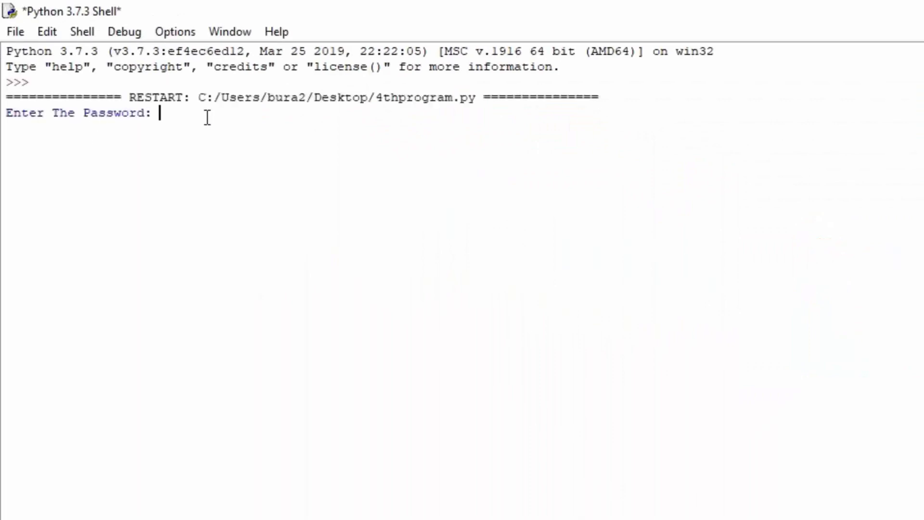
text(password)
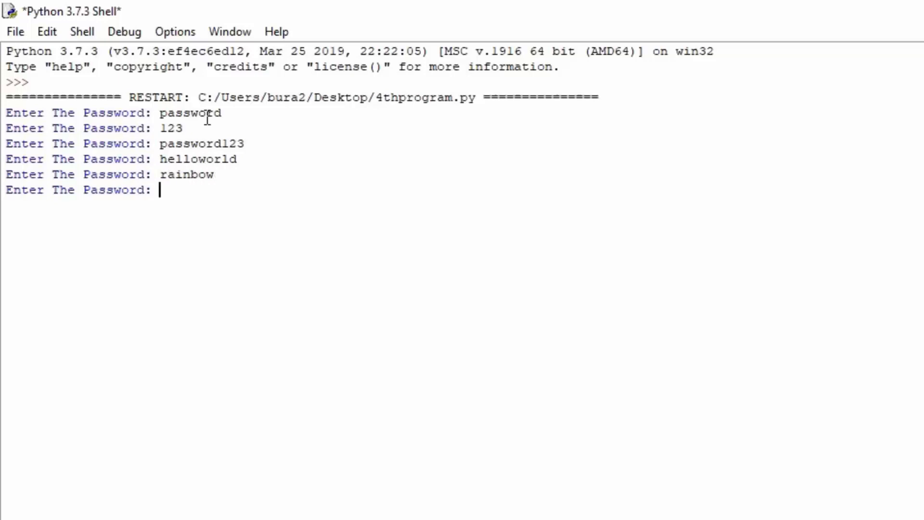
mouse_move(231, 189)
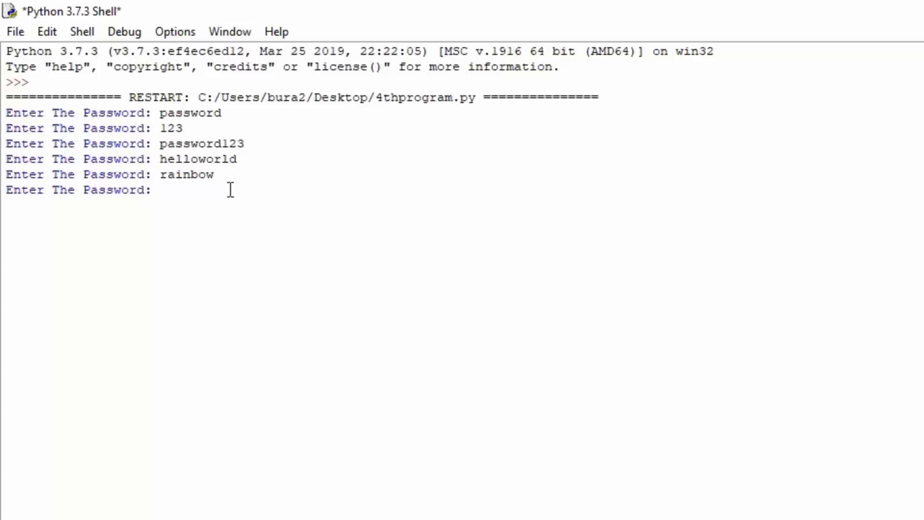
text(Rainbow)
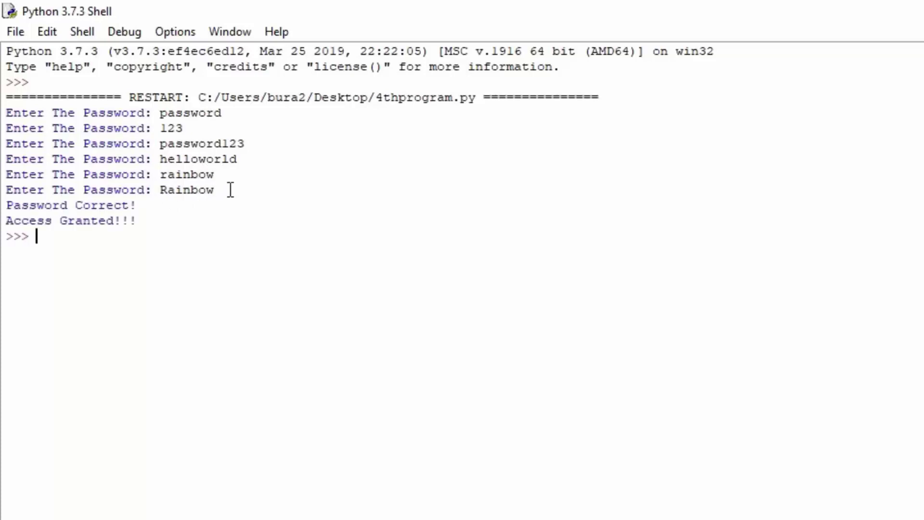
mouse_move(226, 221)
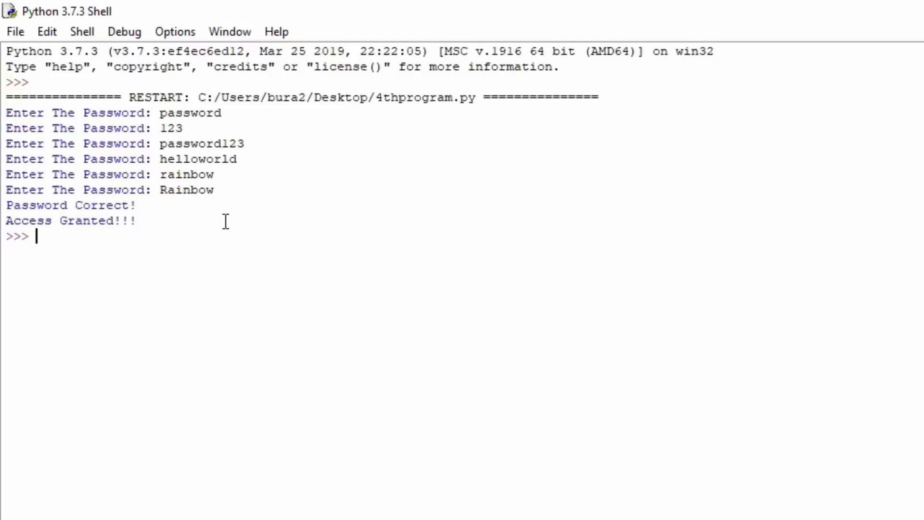